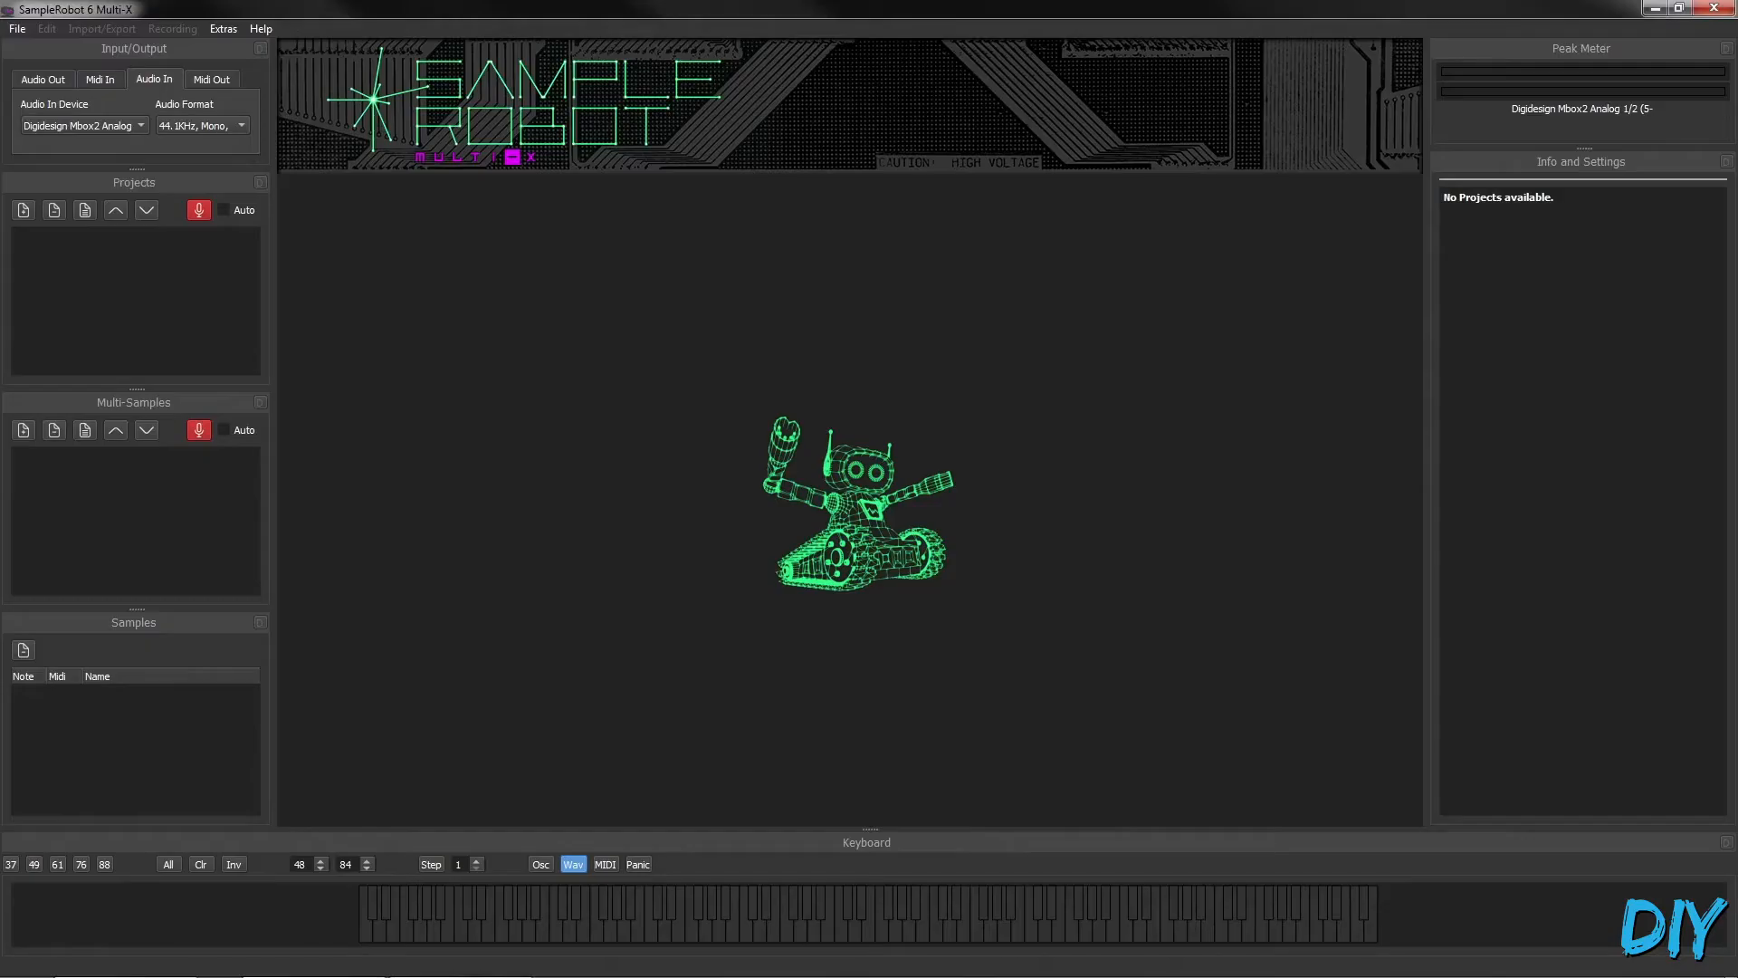
Cancel the Add Project dialog and bring up the File menu commands instead.
{"action": "left_click", "coordinate": [23, 210]}
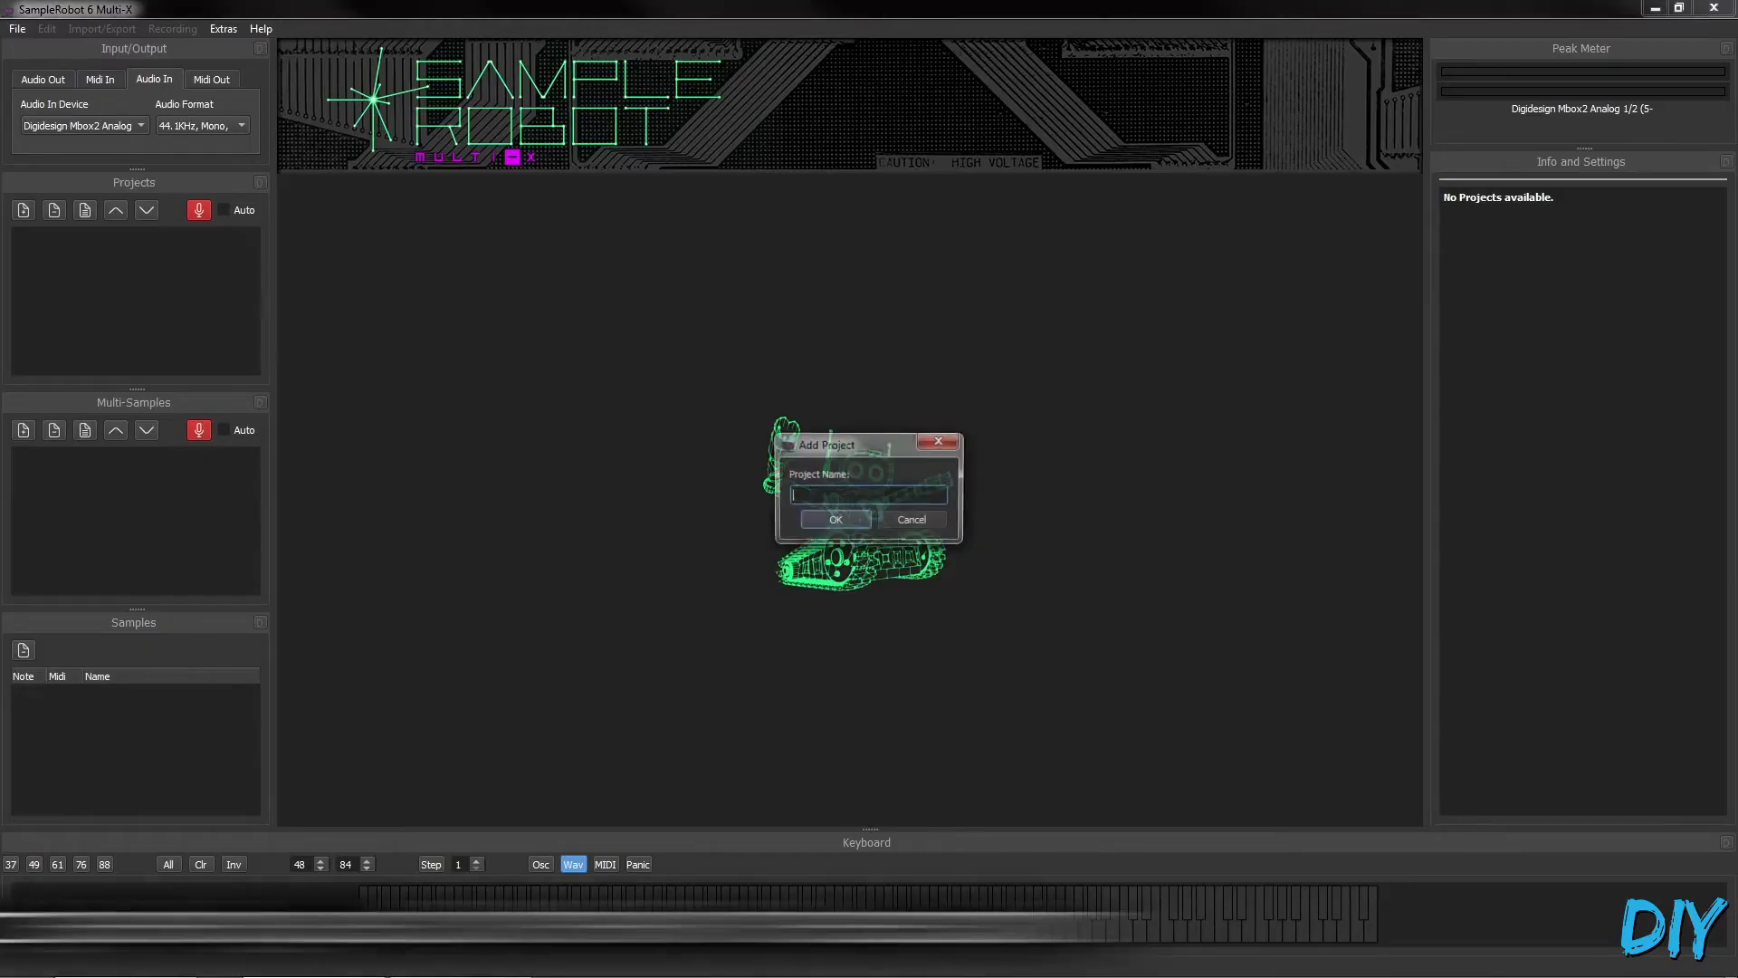
{"action": "left_click", "coordinate": [909, 520]}
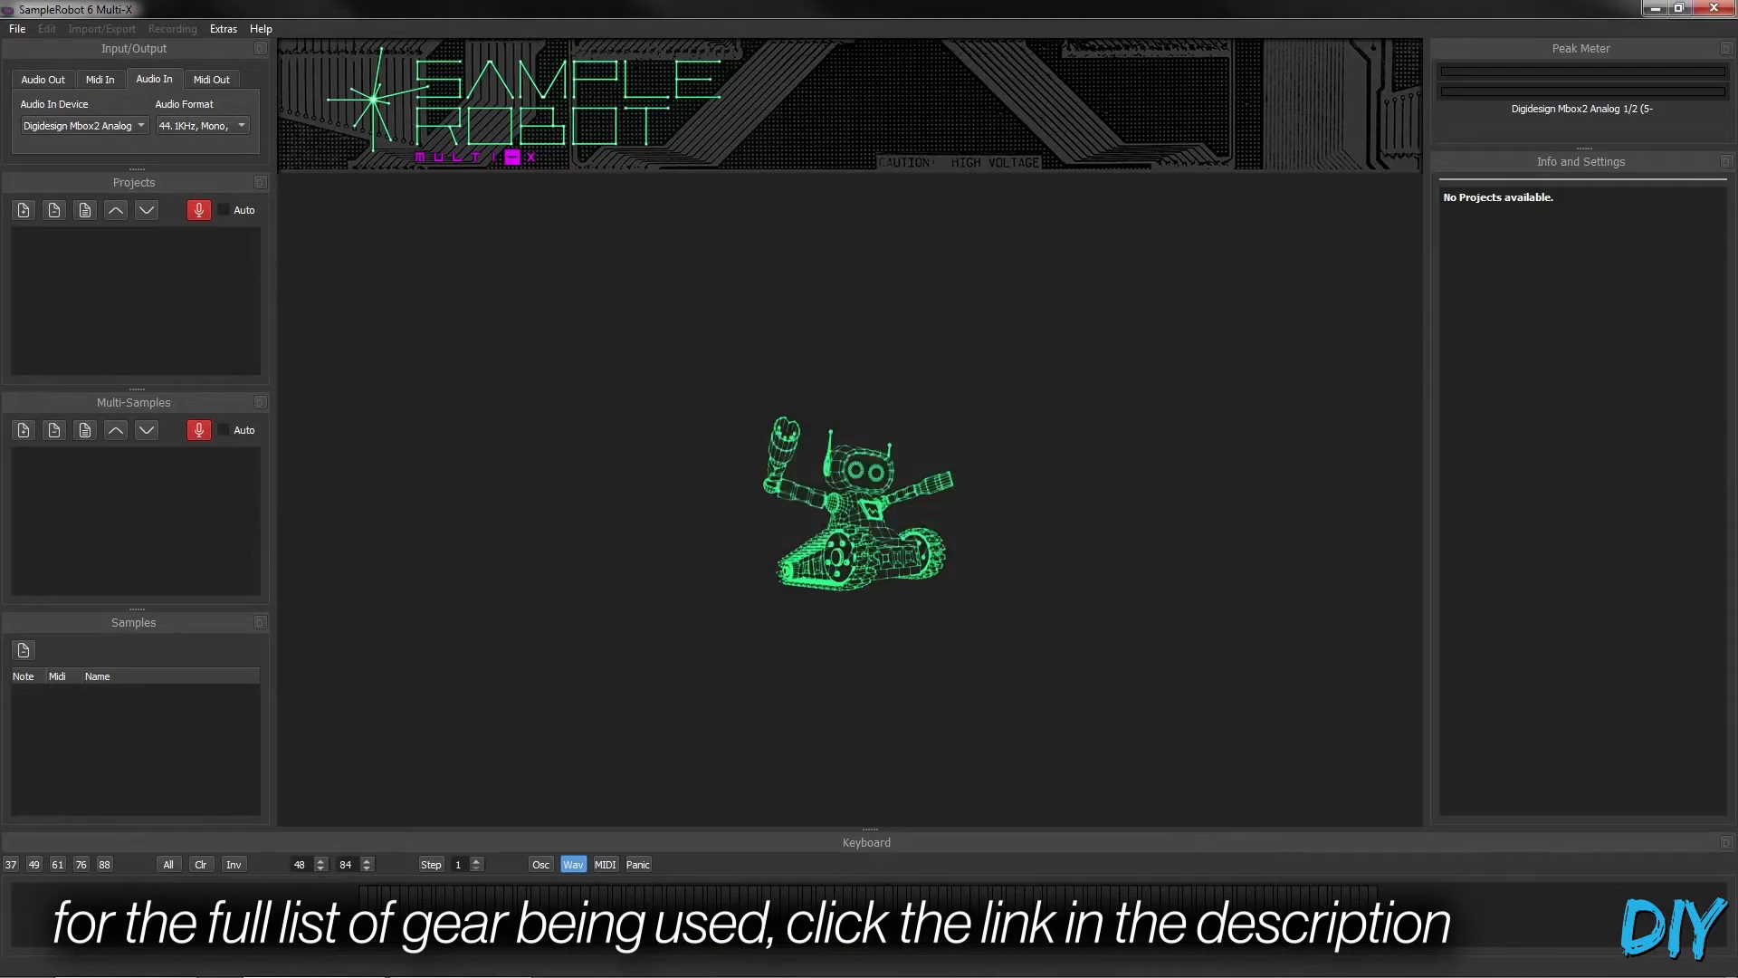
{"action": "left_click", "coordinate": [16, 27]}
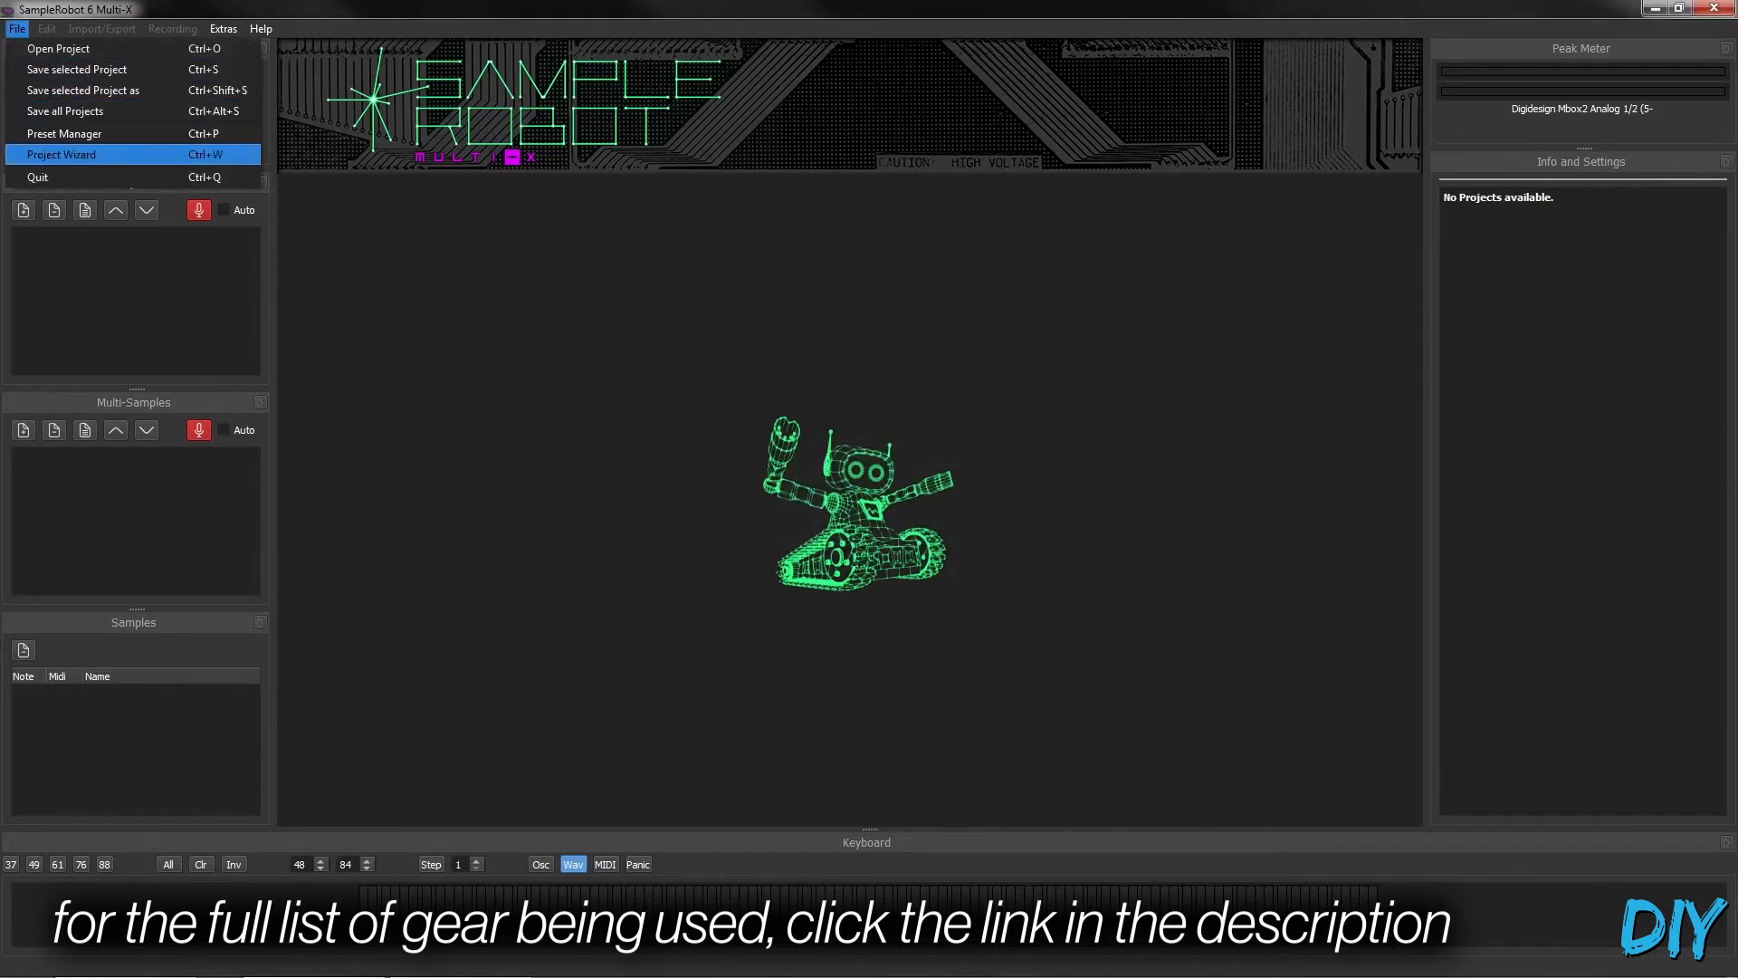
In the Project Wizard choose semi-automatic recording, name the project Kalim, keep the Mbox2 audio input.
{"action": "left_click", "coordinate": [62, 154]}
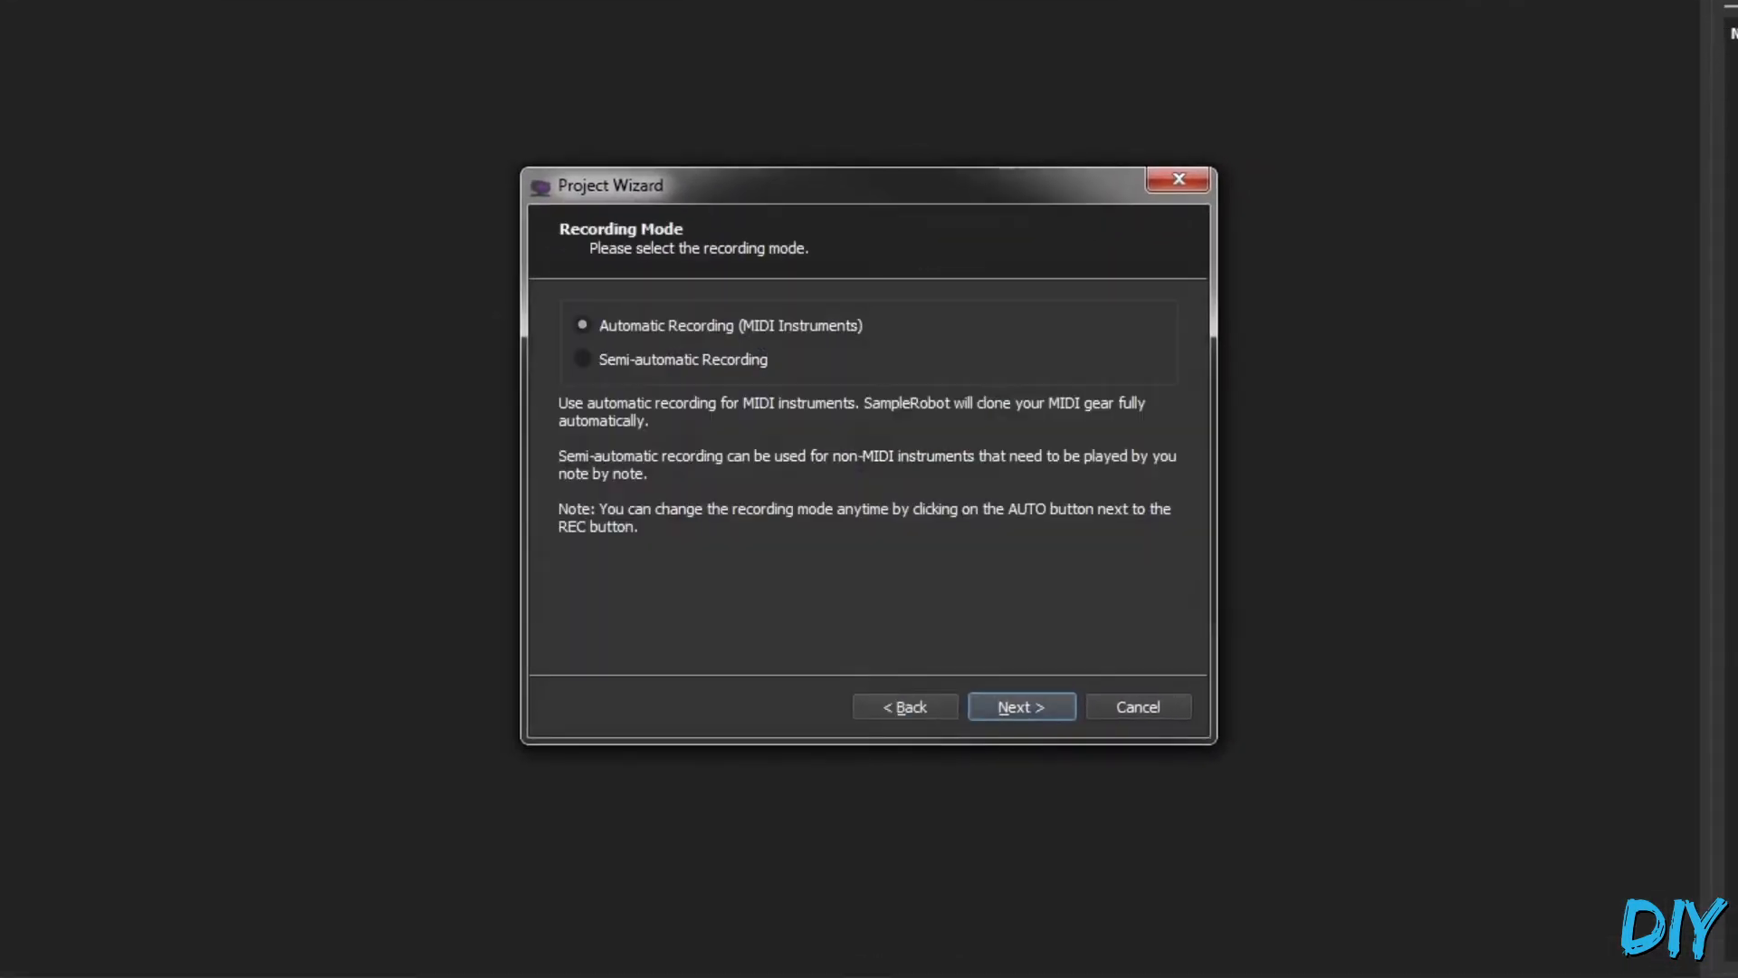
{"action": "left_click", "coordinate": [581, 358]}
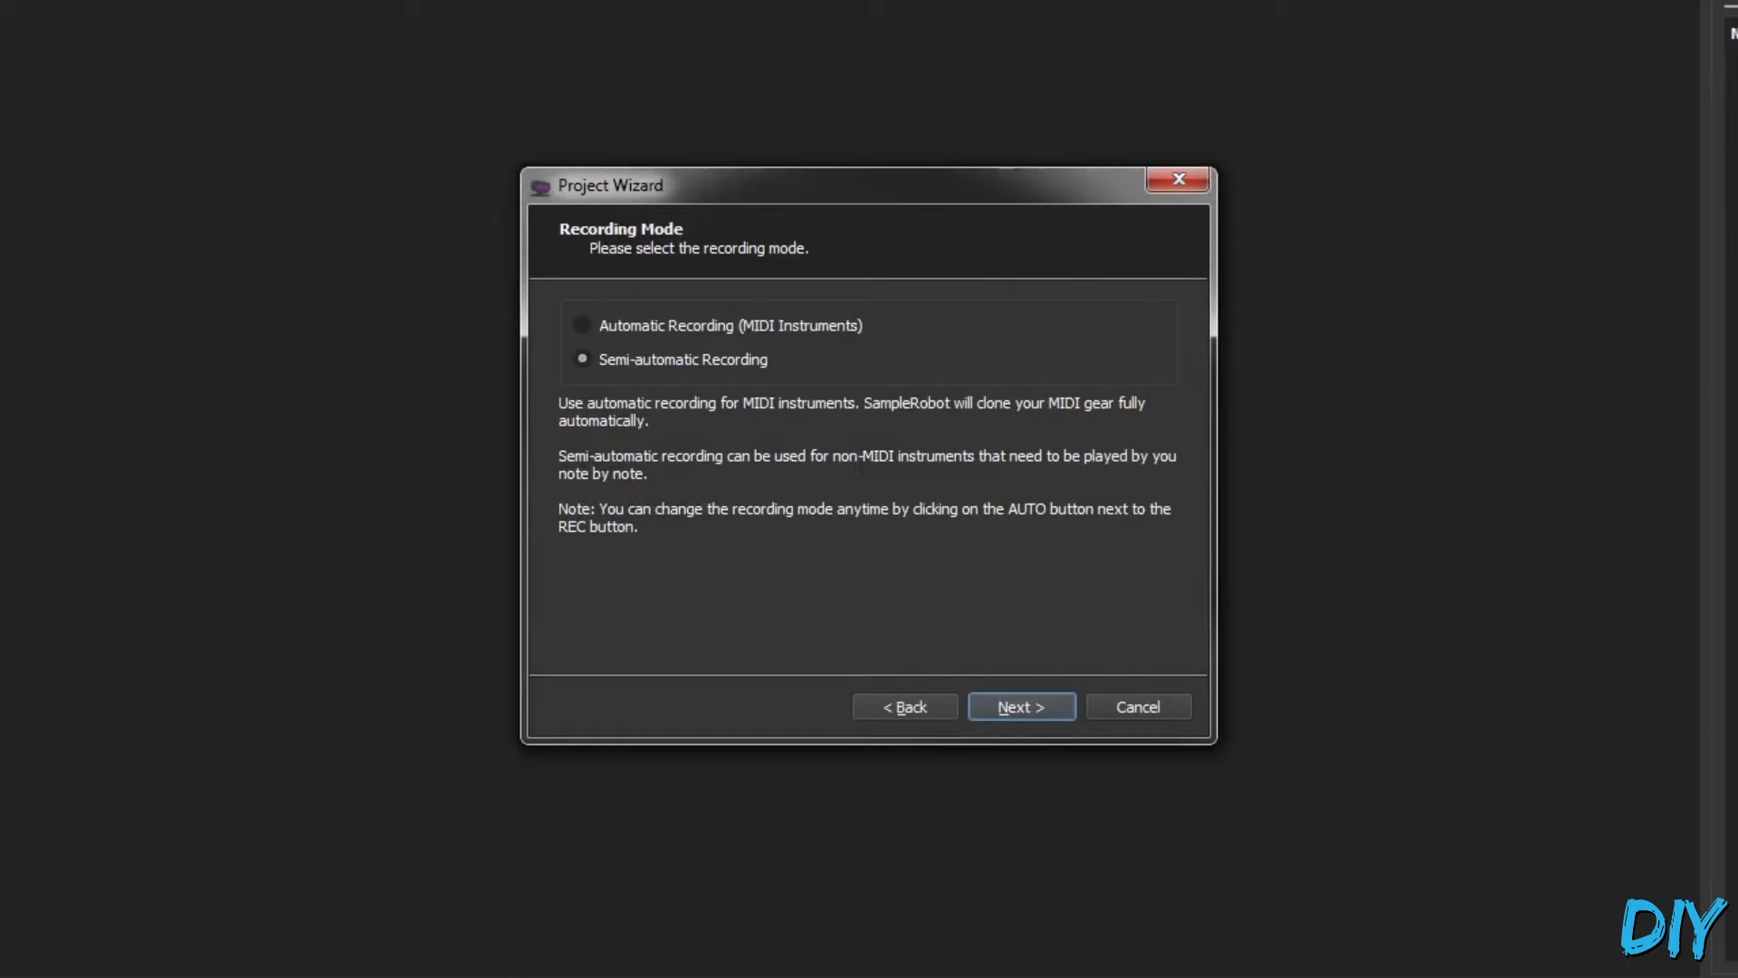
{"action": "left_click", "coordinate": [1019, 706]}
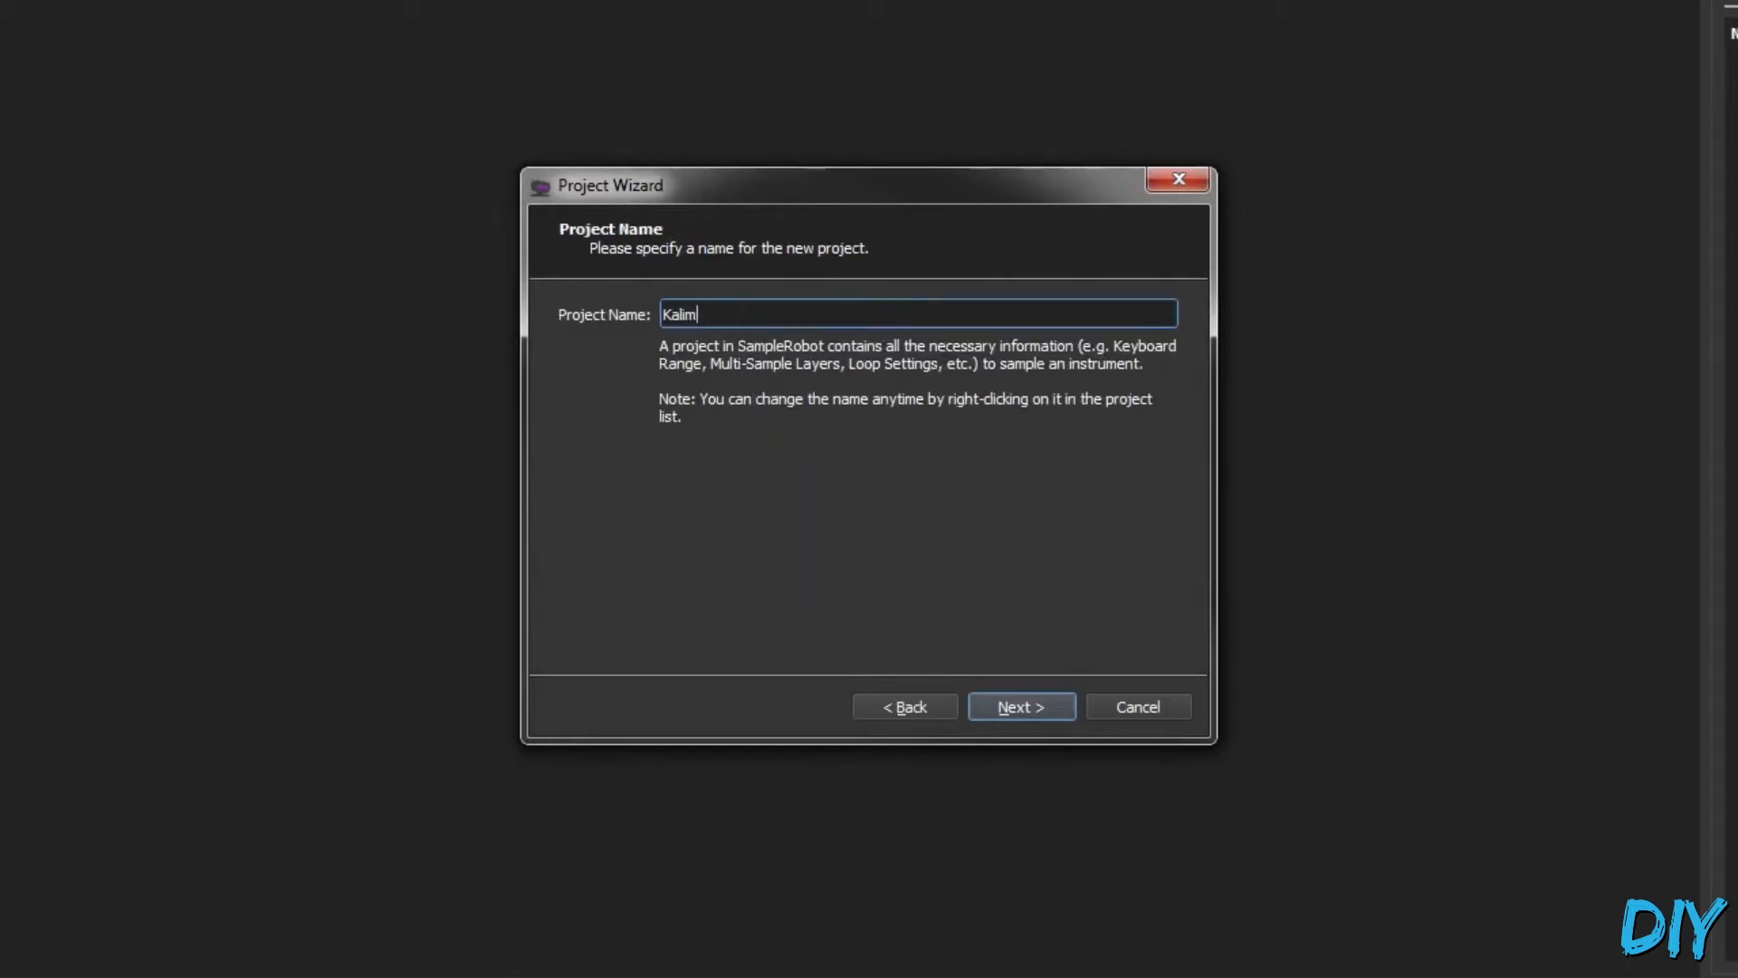
{"action": "left_click", "coordinate": [1019, 706]}
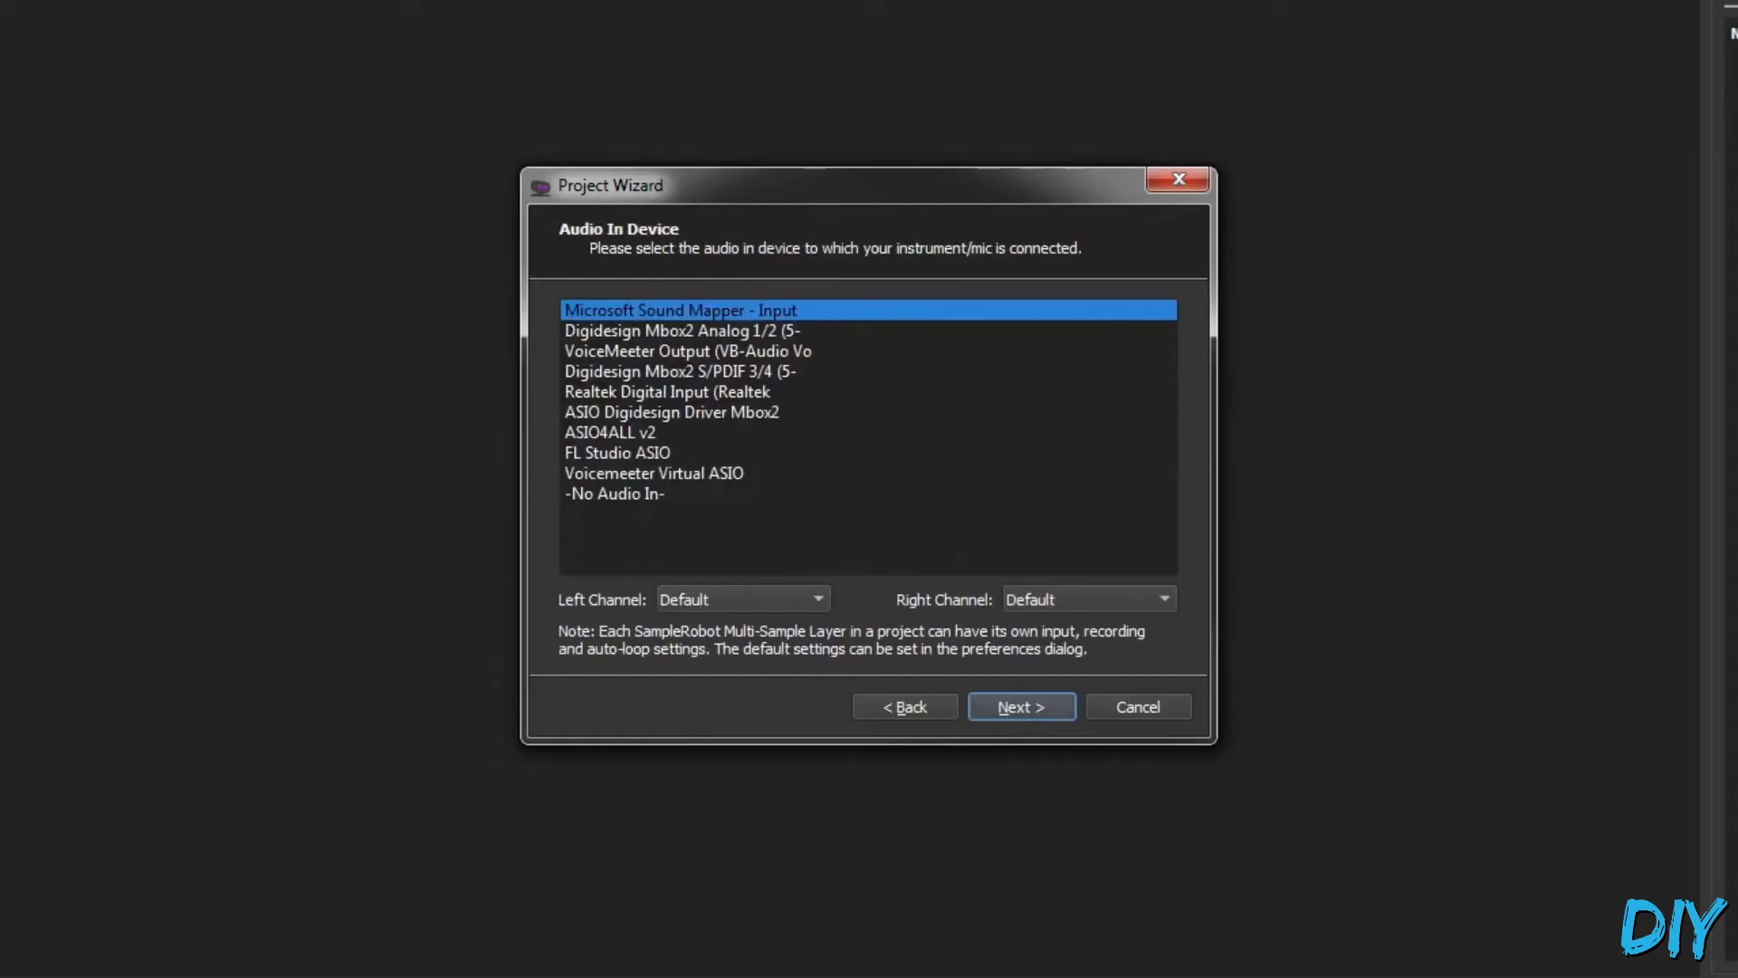
{"action": "left_click", "coordinate": [1020, 707]}
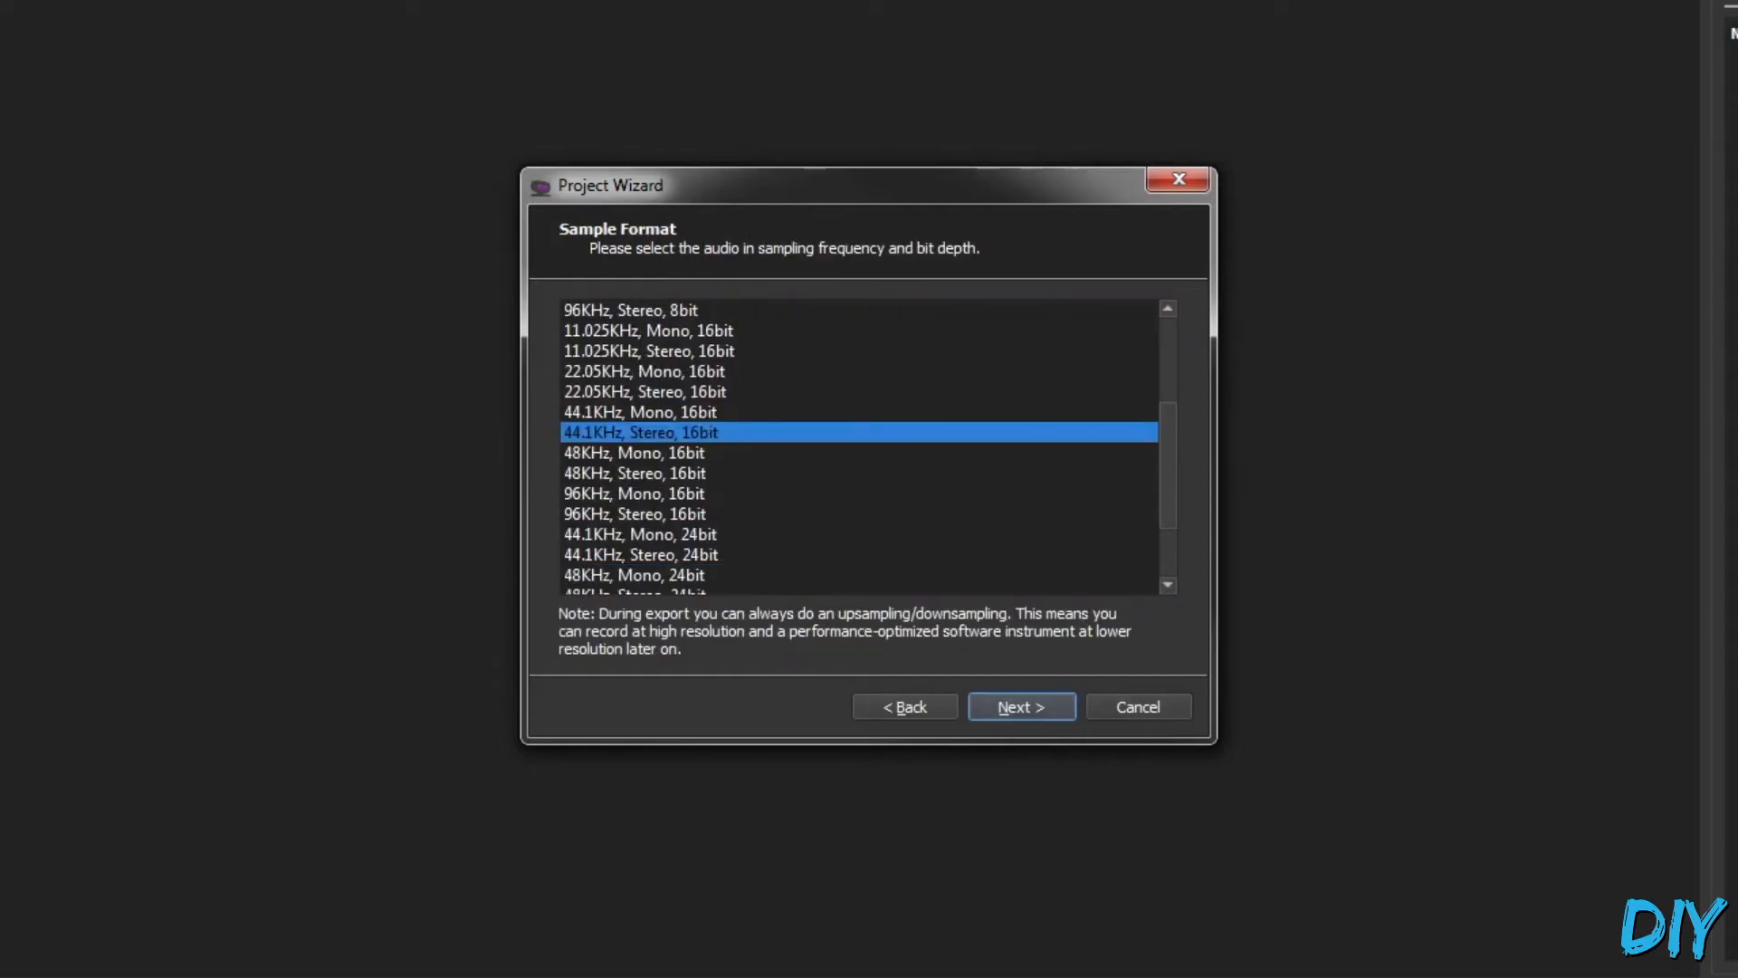
Set a 37-key sampling range with default velocity layers and a key step of 2.
{"action": "left_click", "coordinate": [1019, 706]}
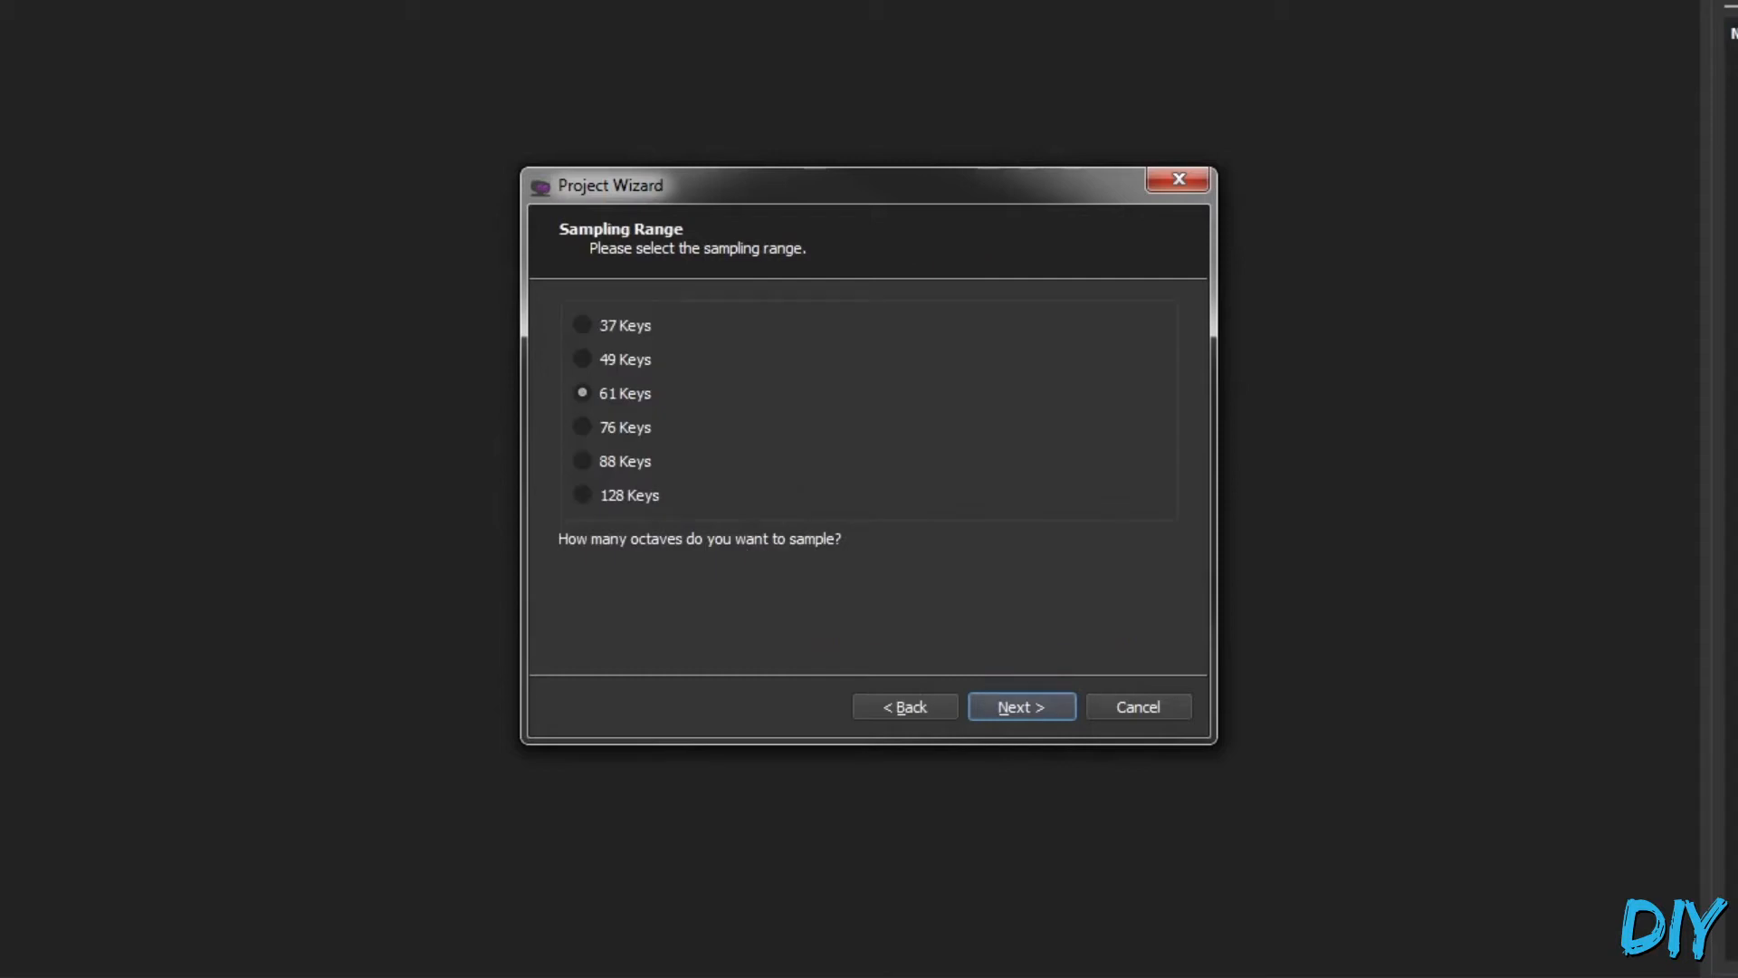
{"action": "left_click", "coordinate": [581, 324]}
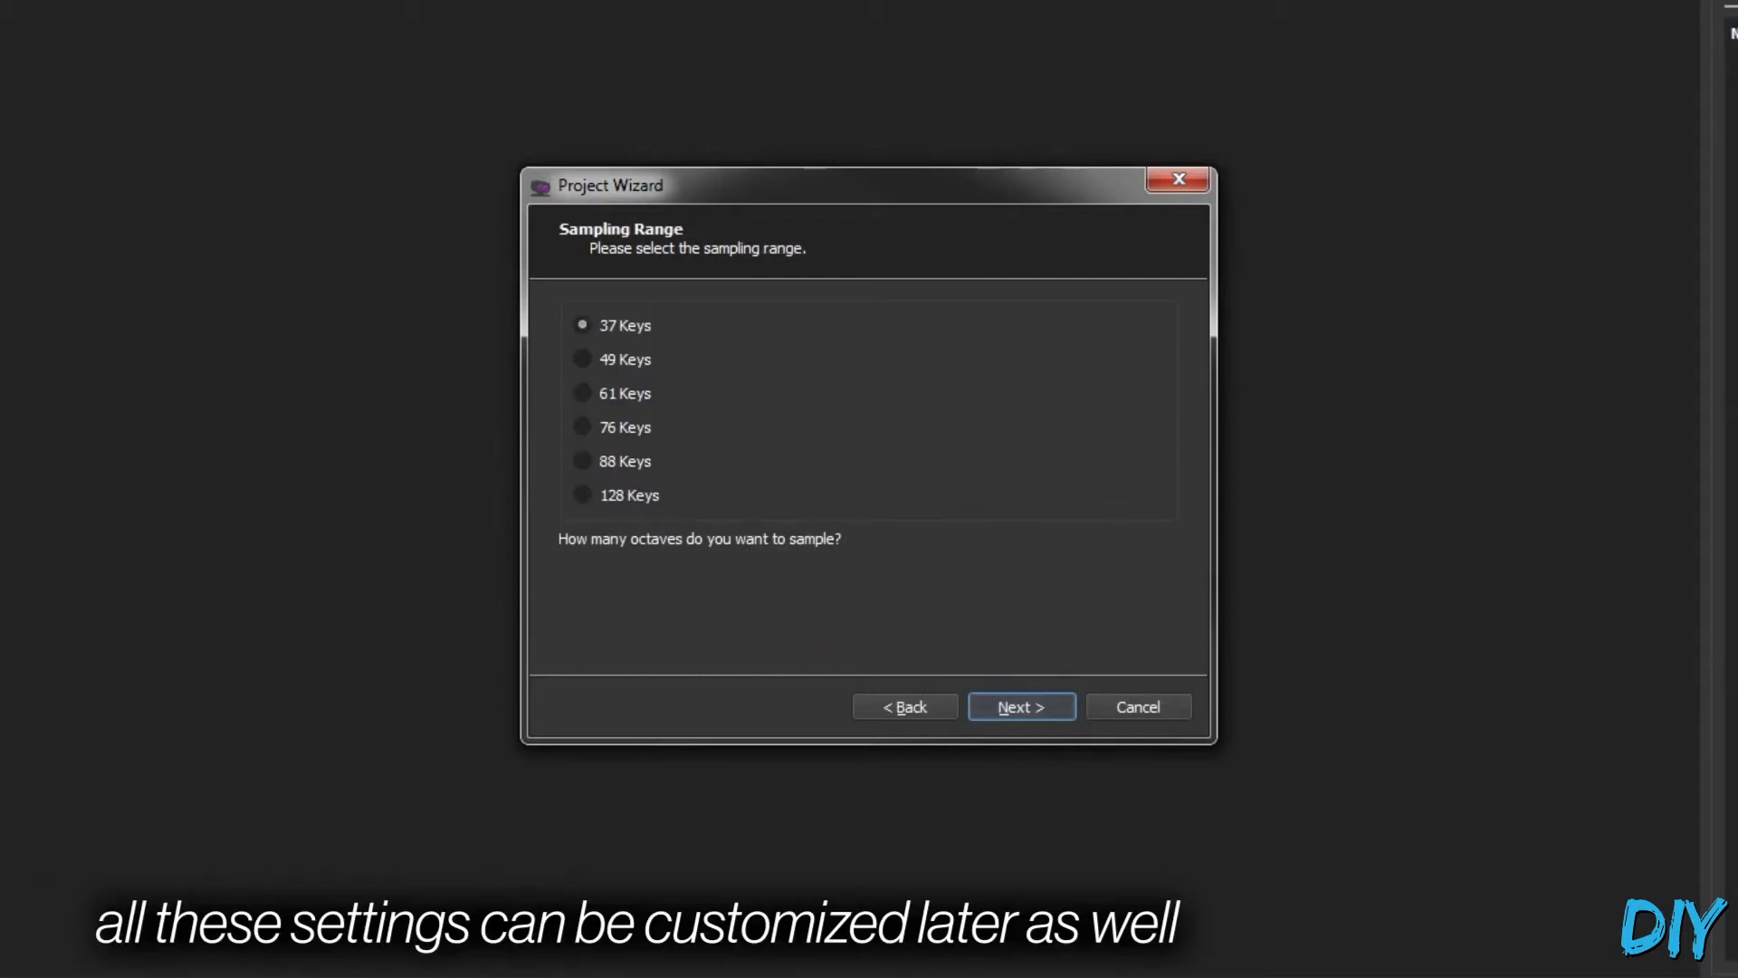
{"action": "left_click", "coordinate": [1019, 706]}
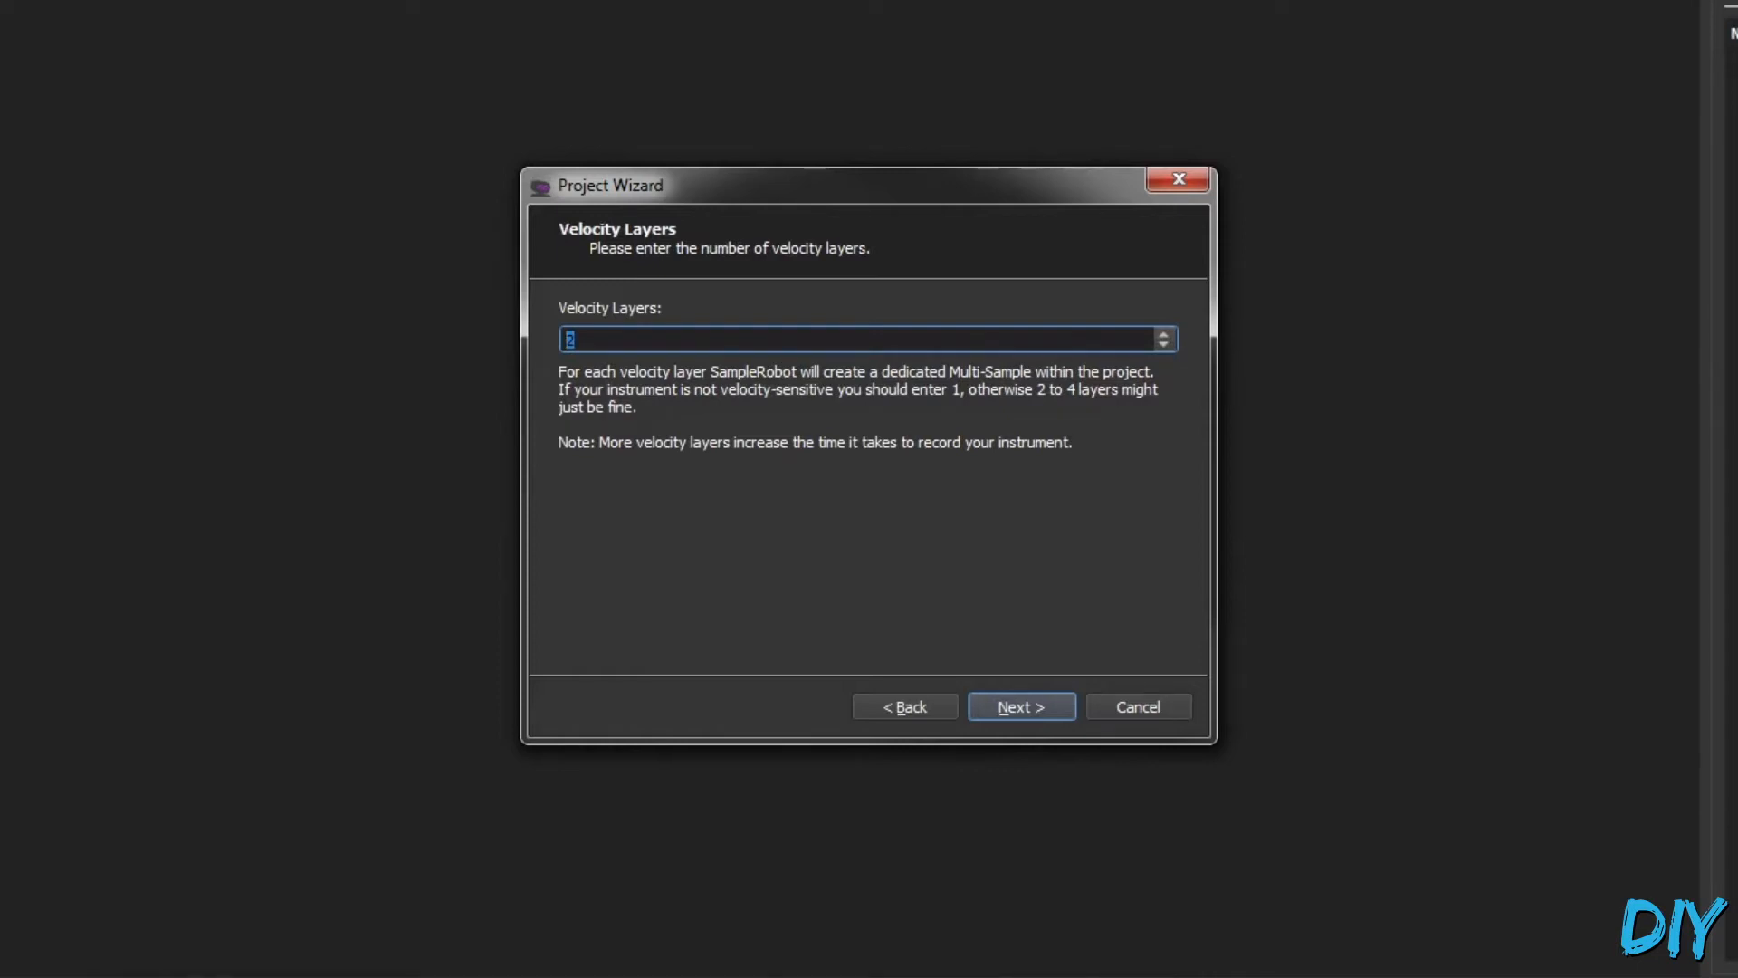
{"action": "left_click", "coordinate": [1019, 706]}
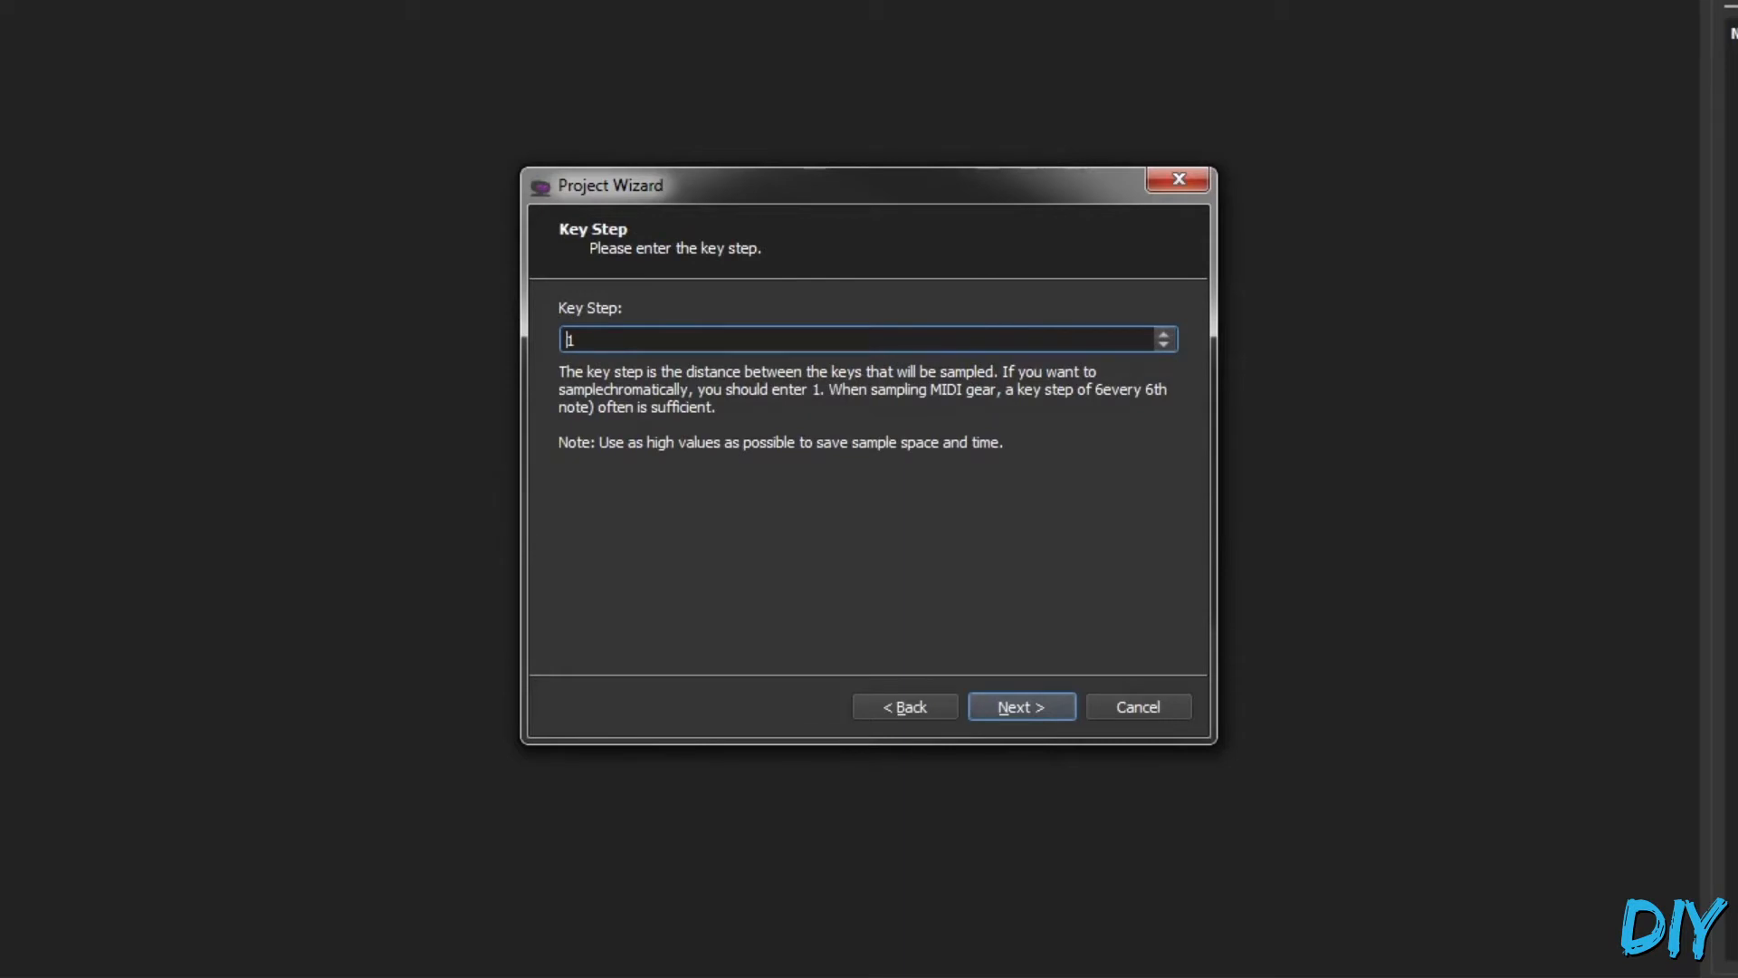
{"action": "type", "text": "2"}
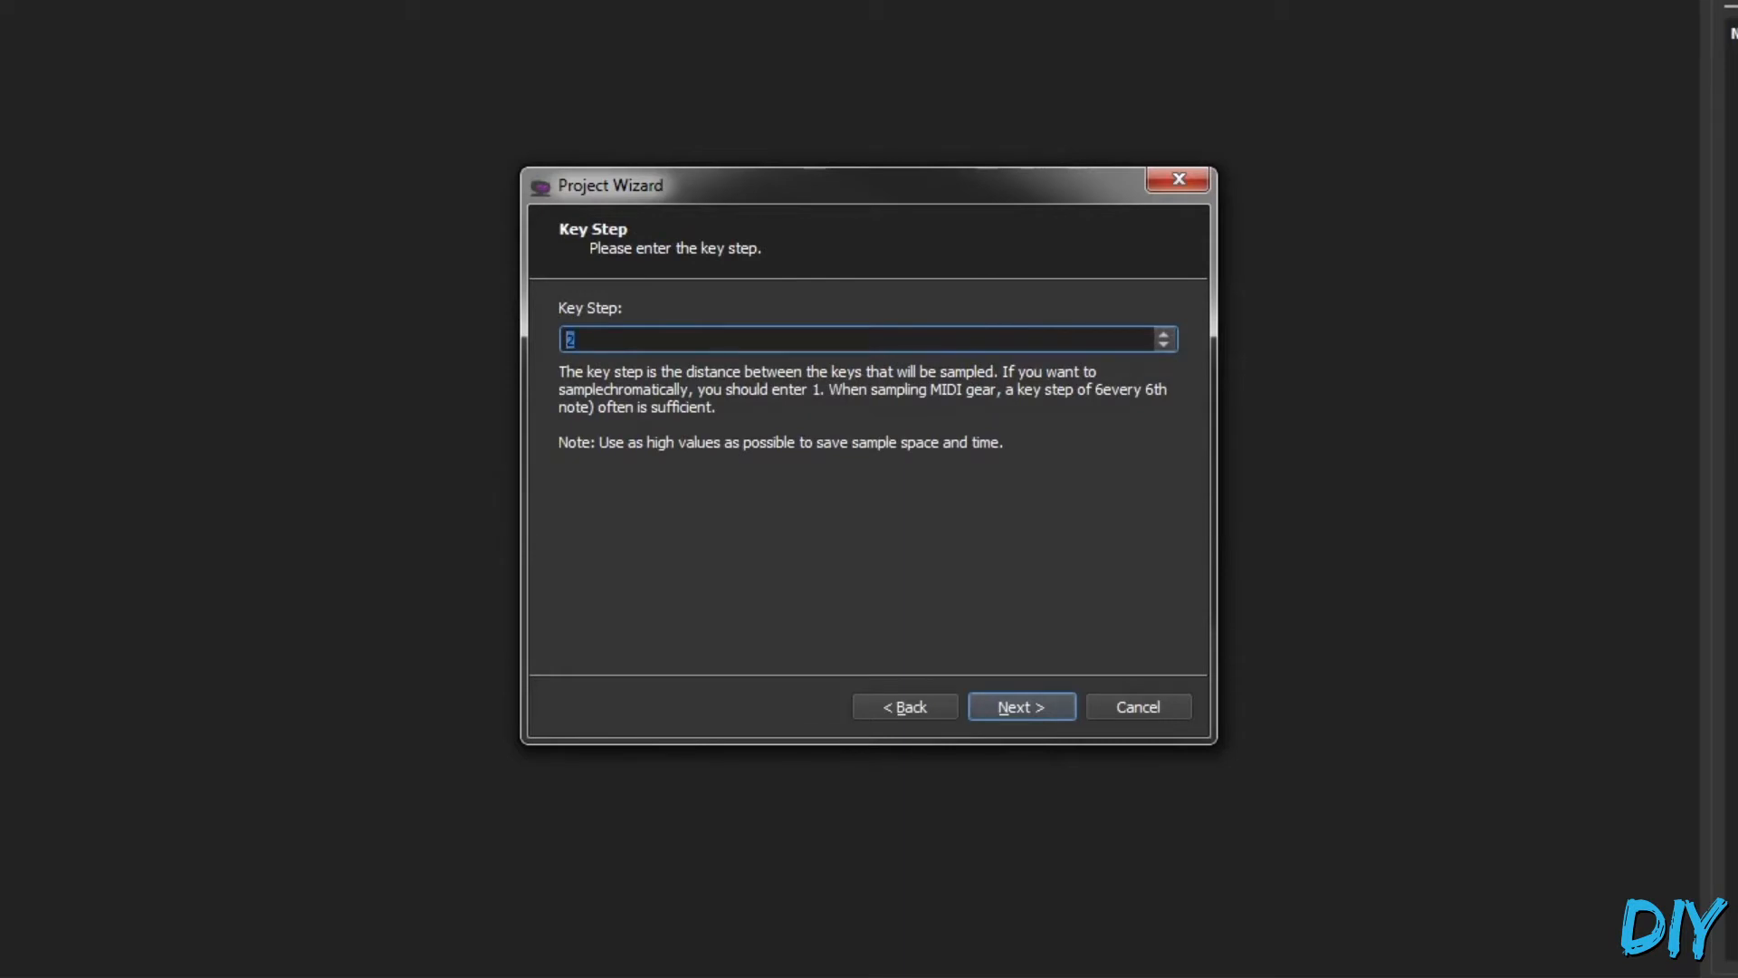
{"action": "left_click", "coordinate": [1019, 706]}
{"action": "type", "text": "5"}
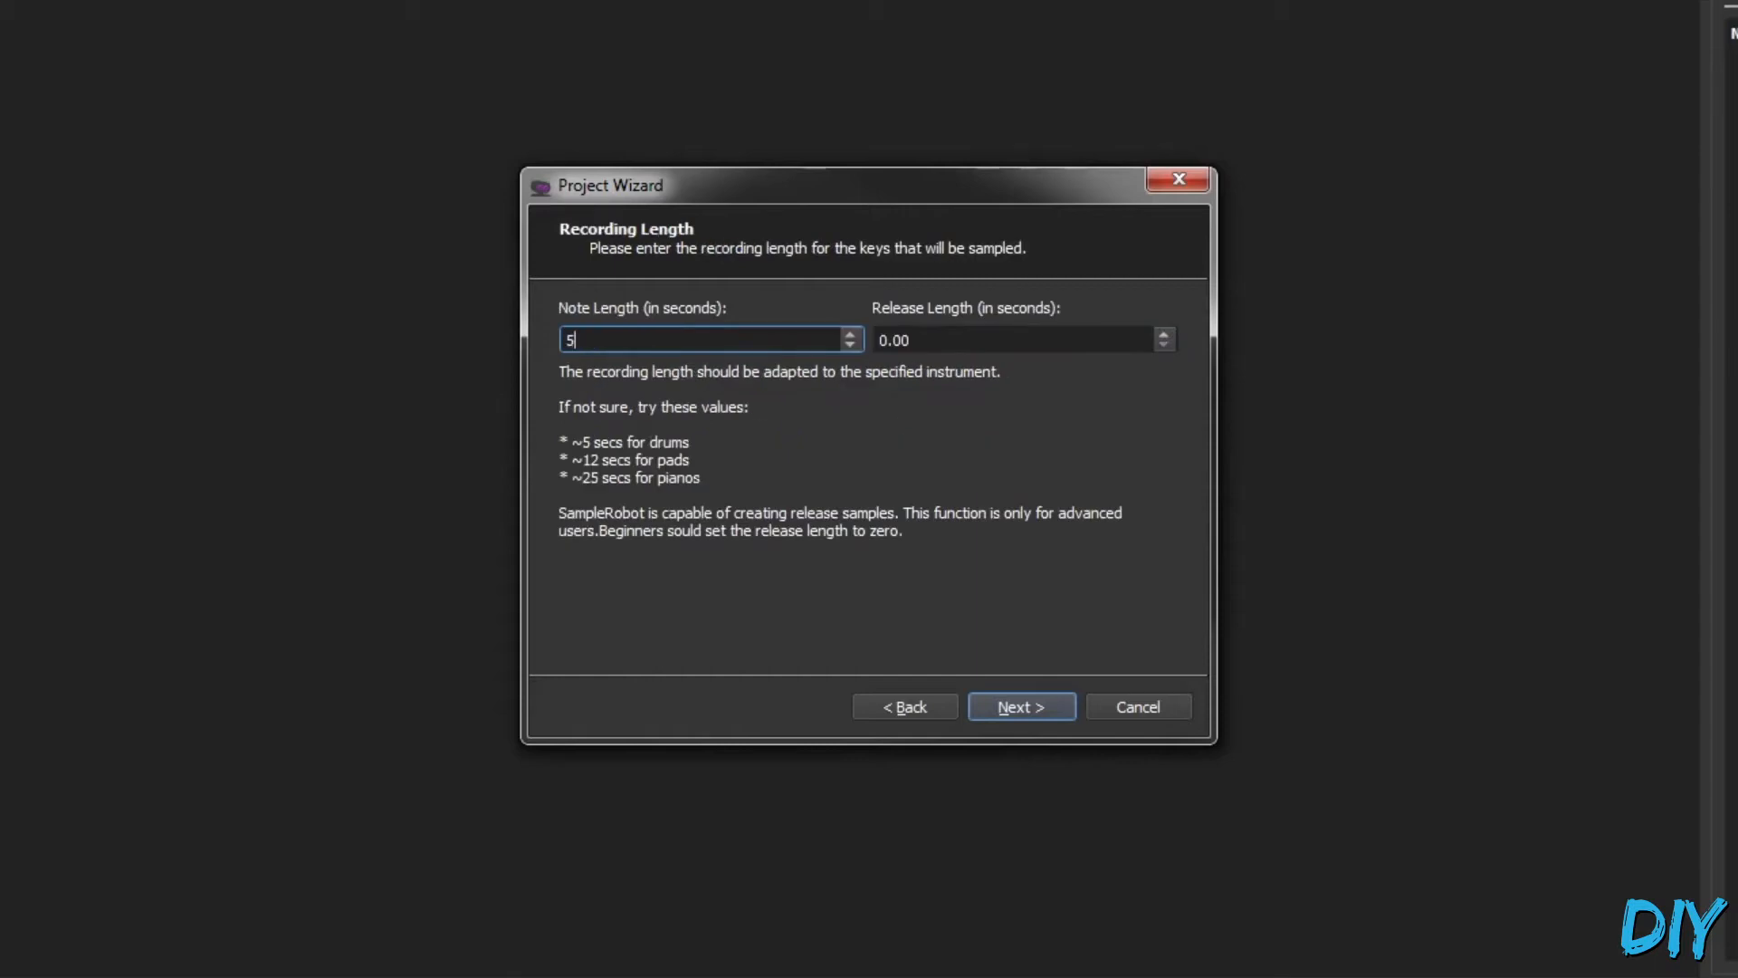
Accept 5-second notes with auto-loop off, finish creating Kalimba1 and start recording at key 48.
{"action": "left_click", "coordinate": [1020, 706]}
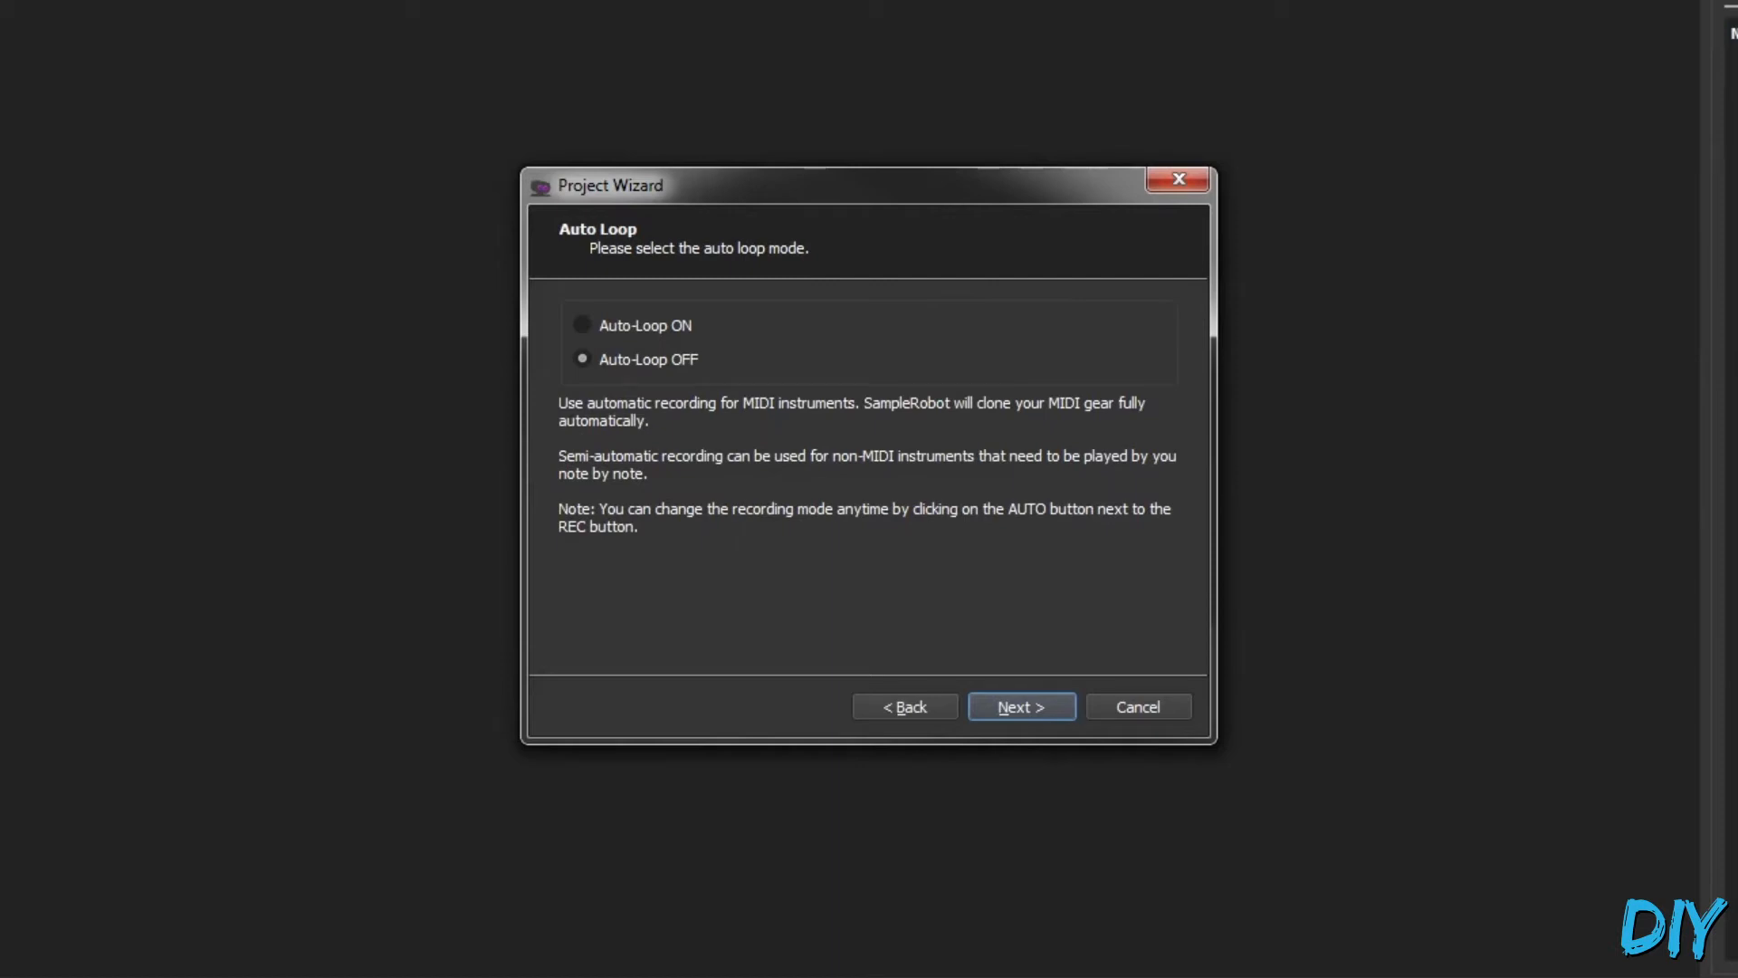
{"action": "left_click", "coordinate": [1019, 706]}
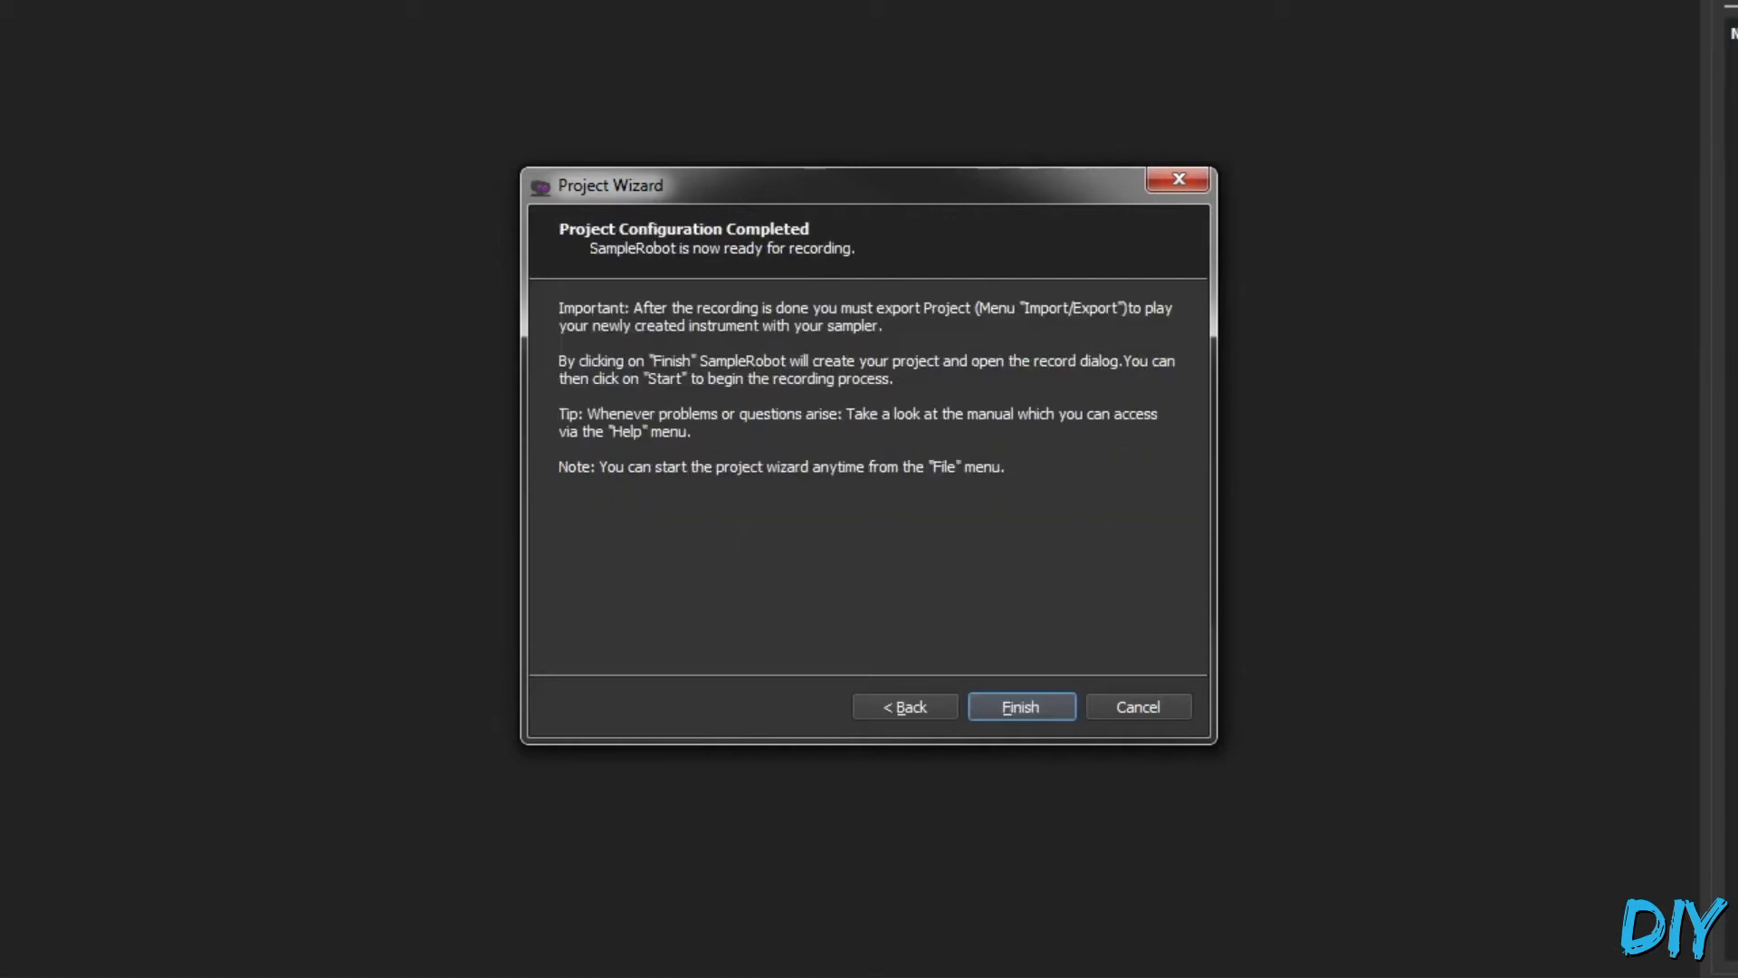
{"action": "left_click", "coordinate": [1019, 706]}
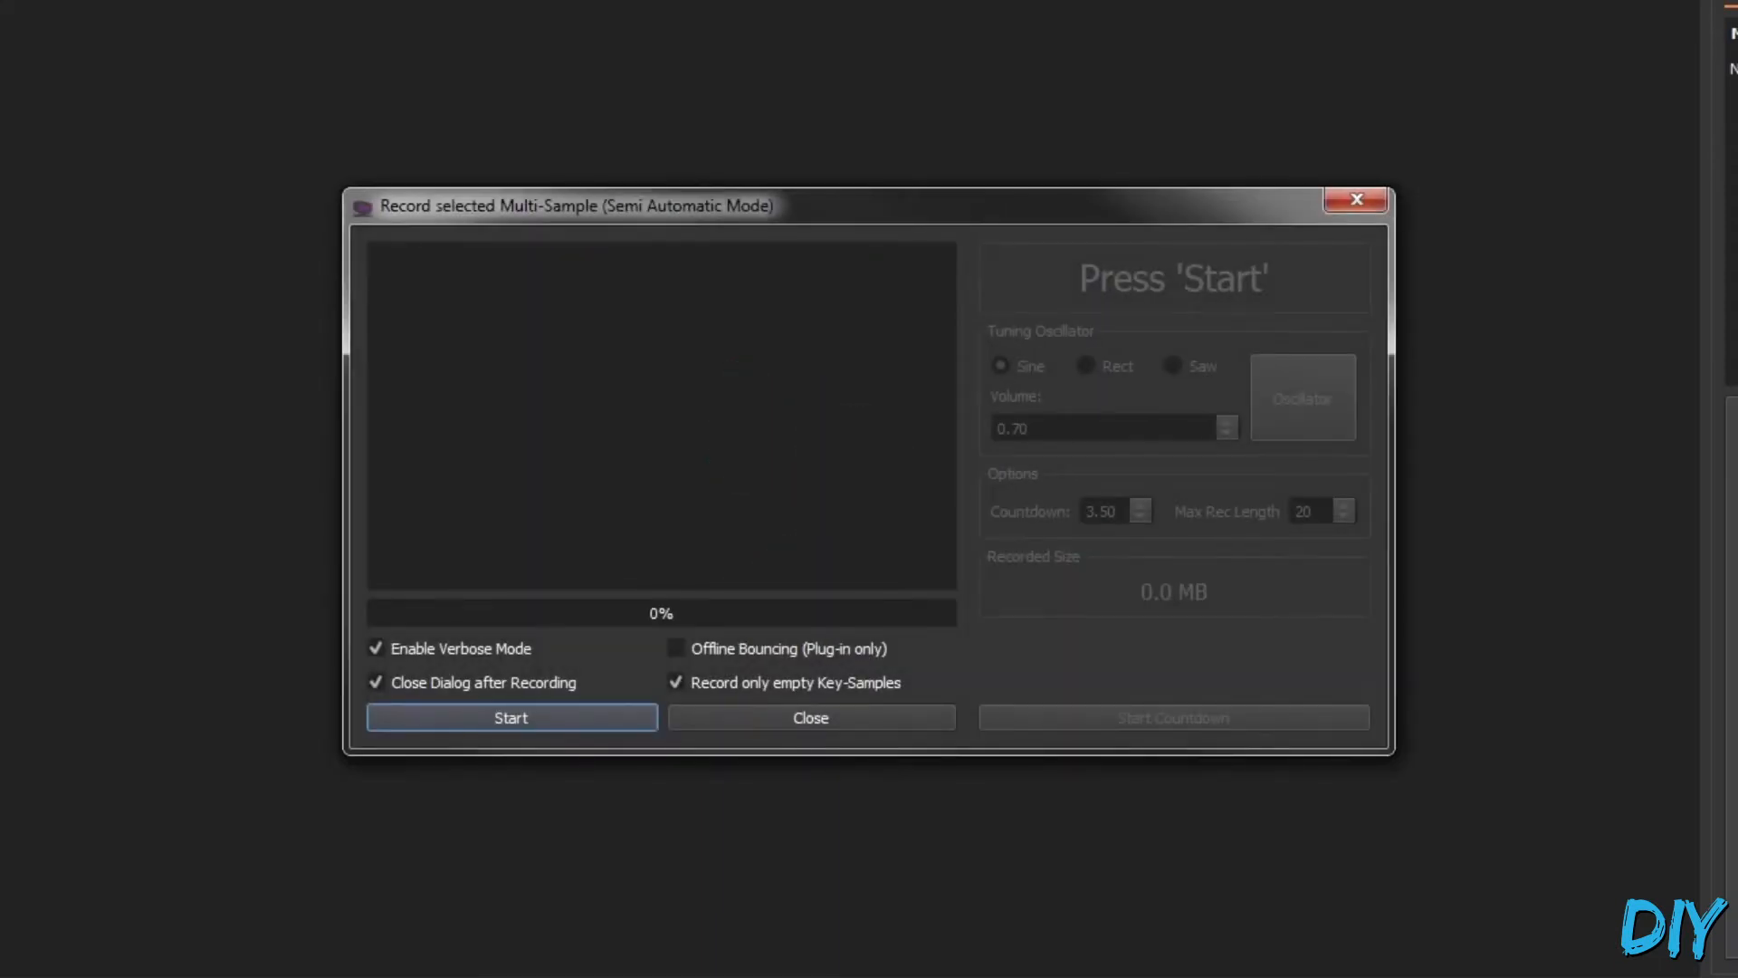
{"action": "left_click", "coordinate": [511, 717]}
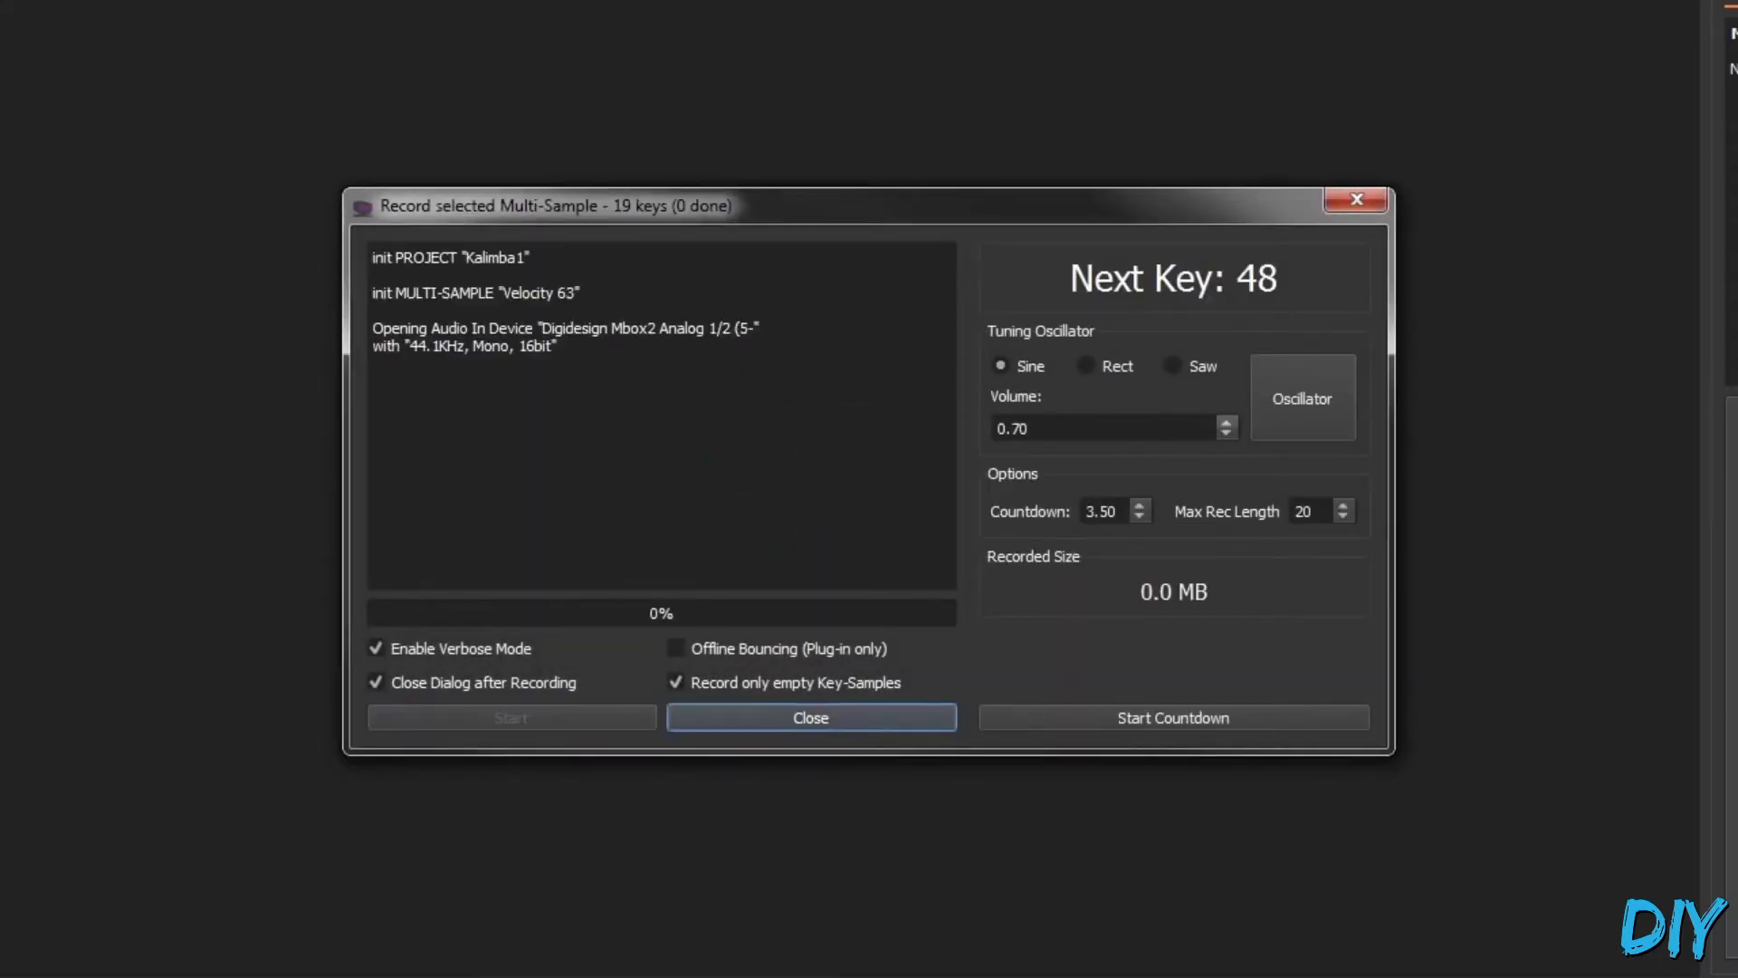